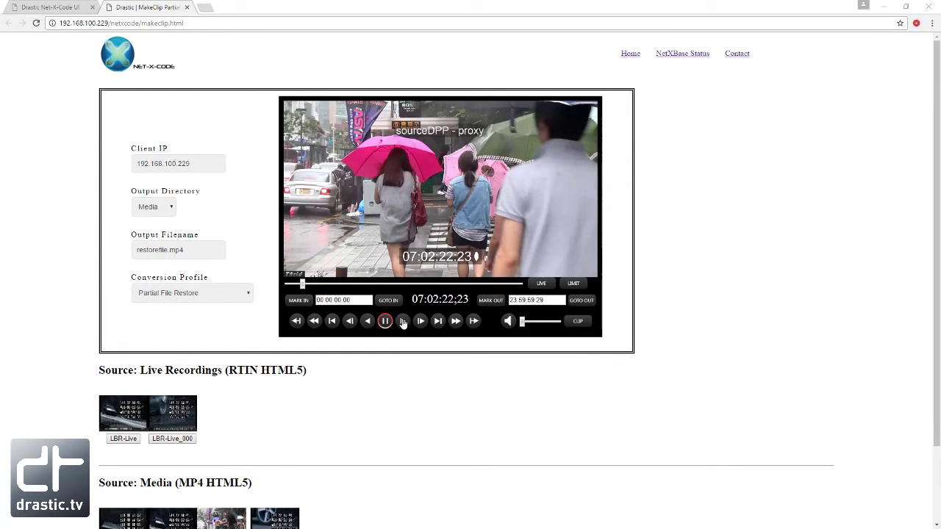
Play the sourceDPP proxy clip in the Net-X-Player HTML5 player.
click(403, 321)
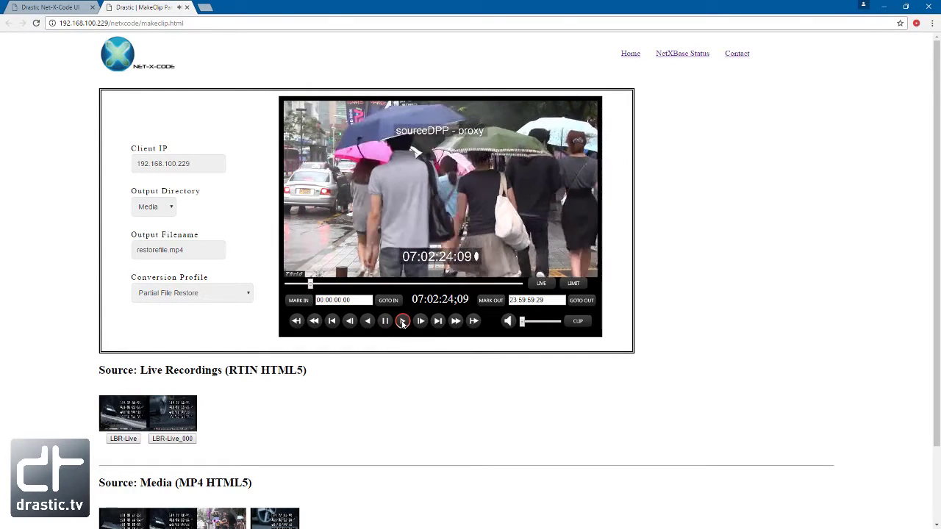
click(403, 320)
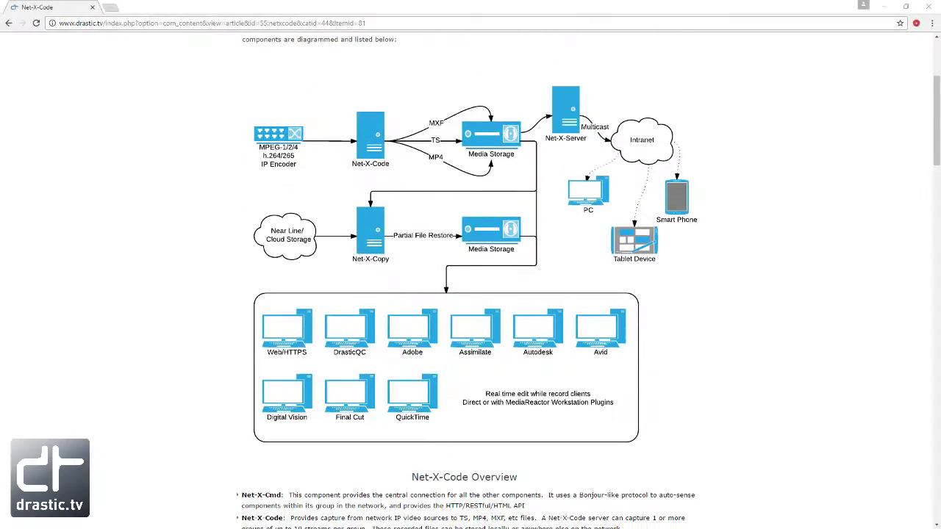
Scroll the Net-X-Code page past components, specifications and customers to the footer.
scroll(down, 3)
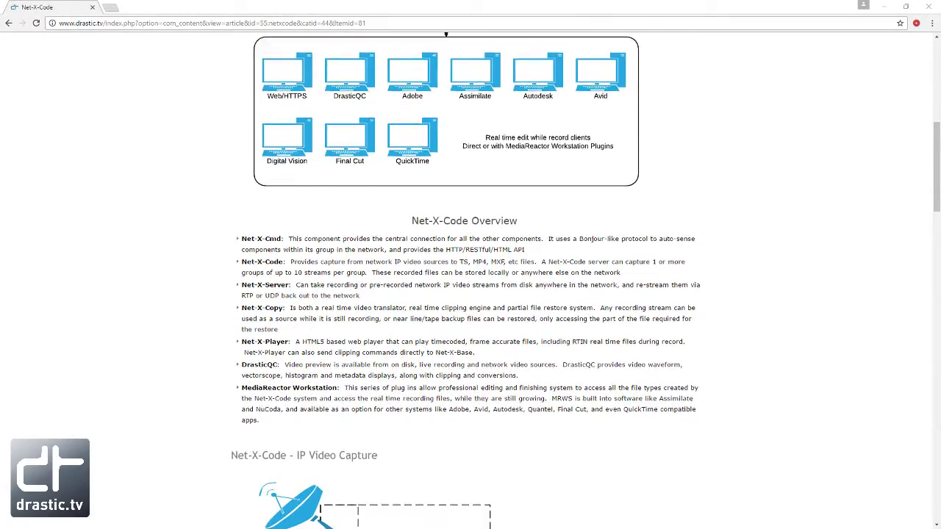
scroll(down, 3)
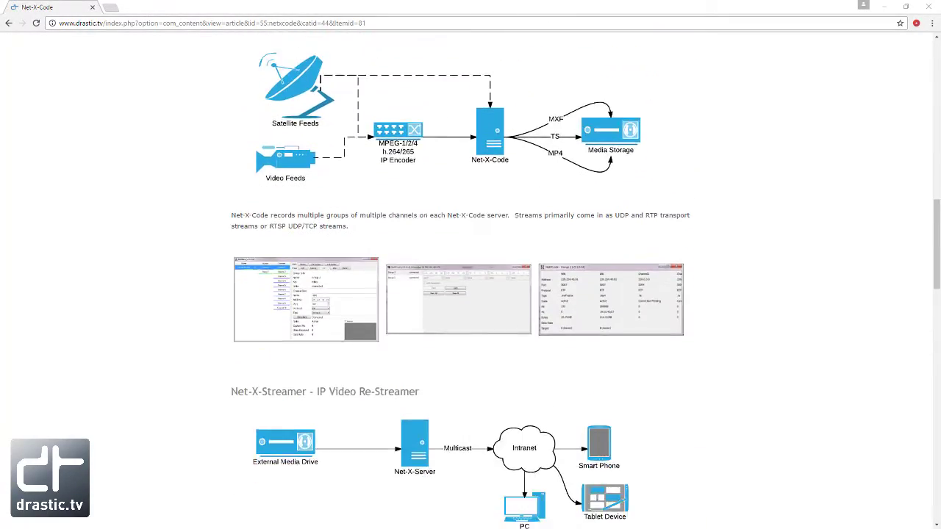
scroll(down, 3)
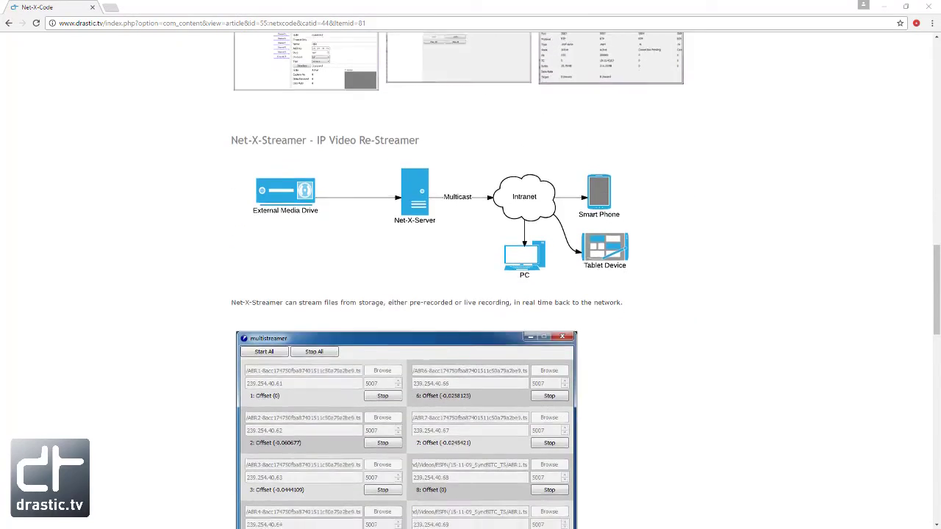
scroll(down, 3)
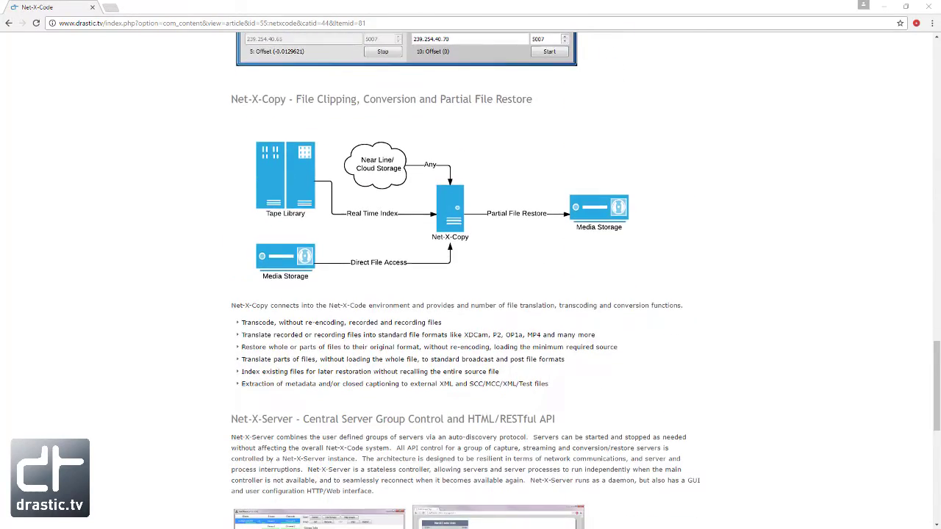
scroll(down, 3)
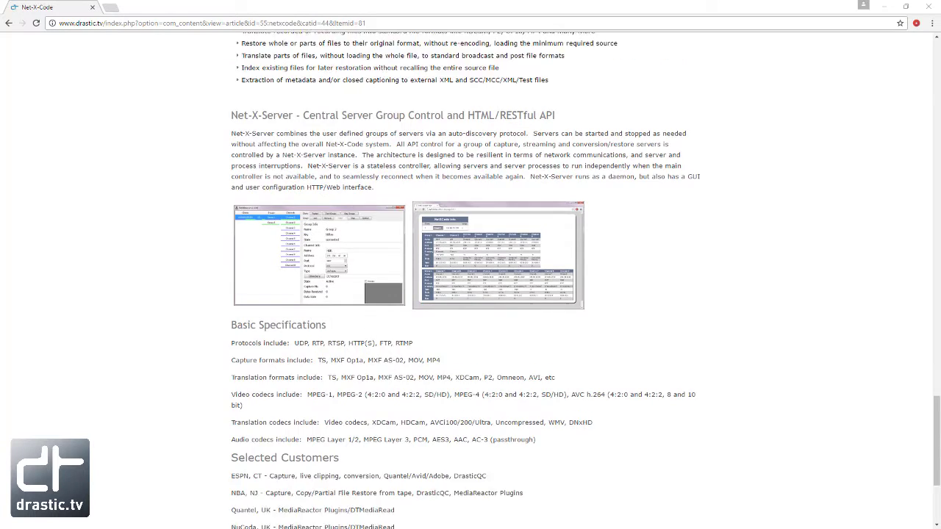
scroll(down, 3)
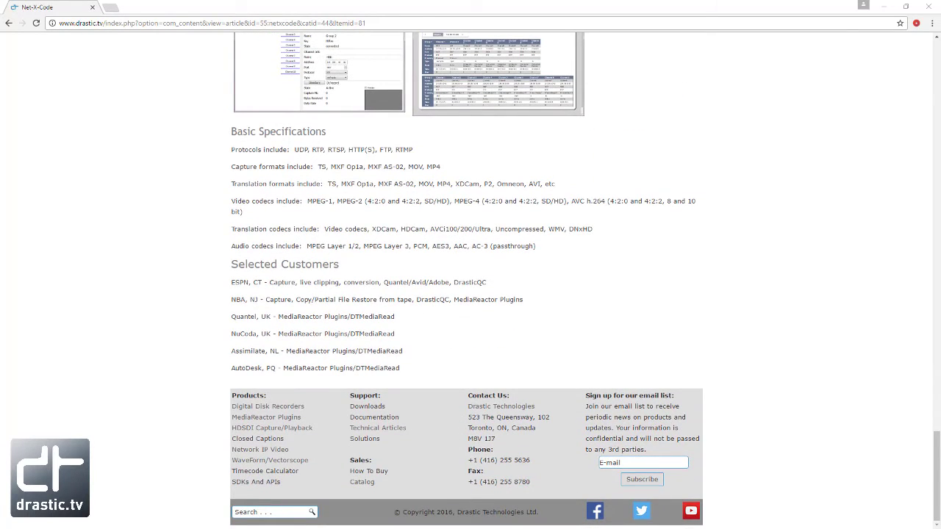